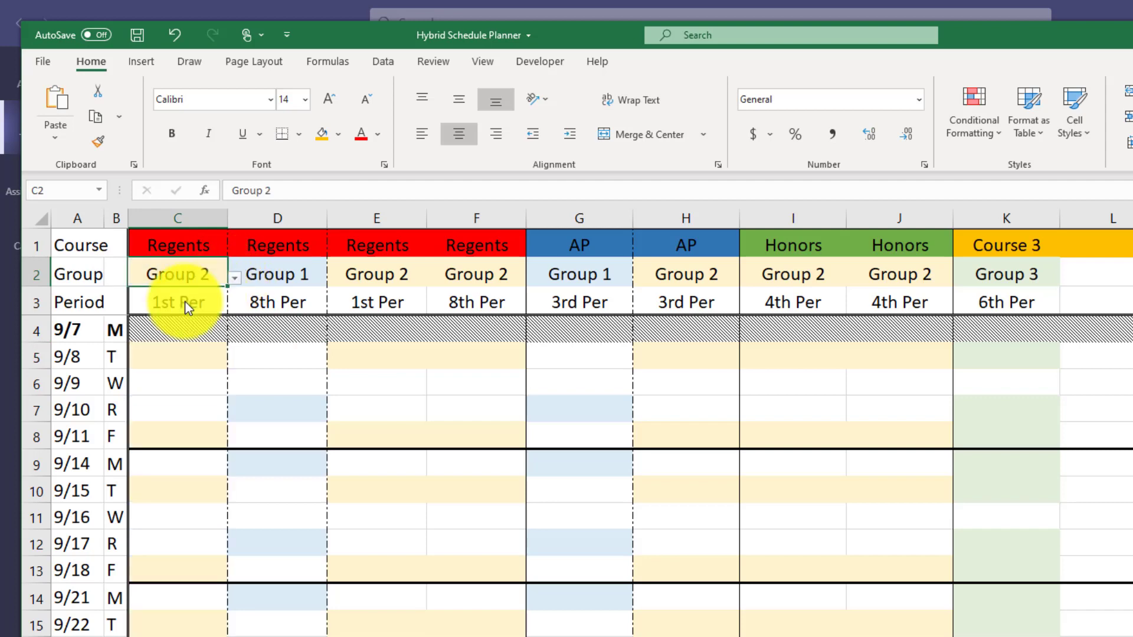
Set the first Regents class in C2 to Group 1 via its dropdown
click(276, 273)
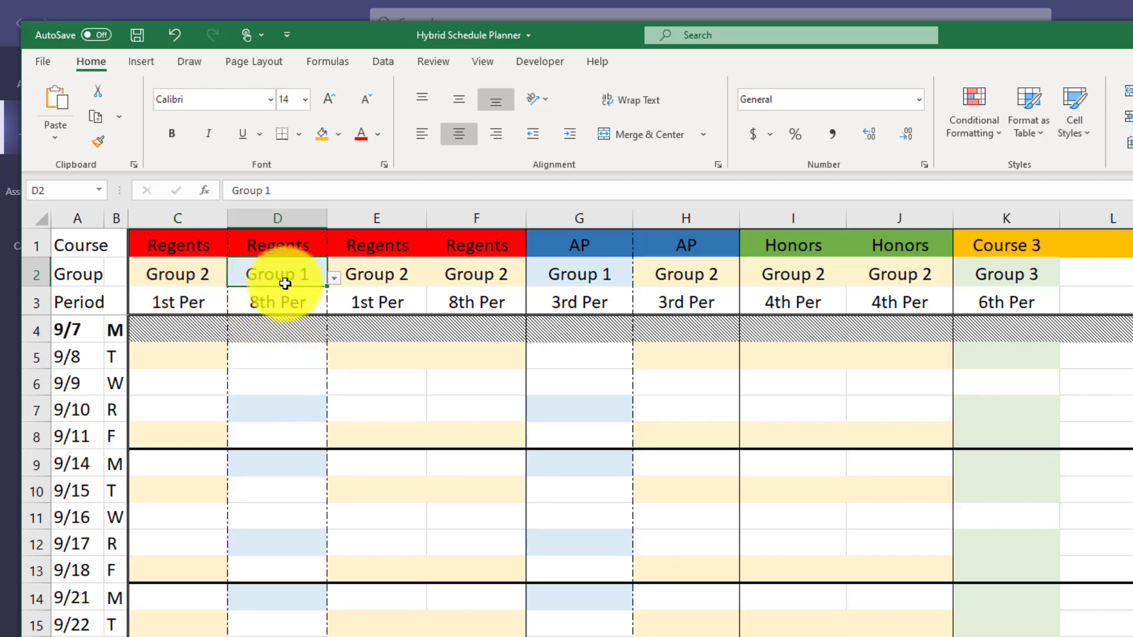
click(331, 273)
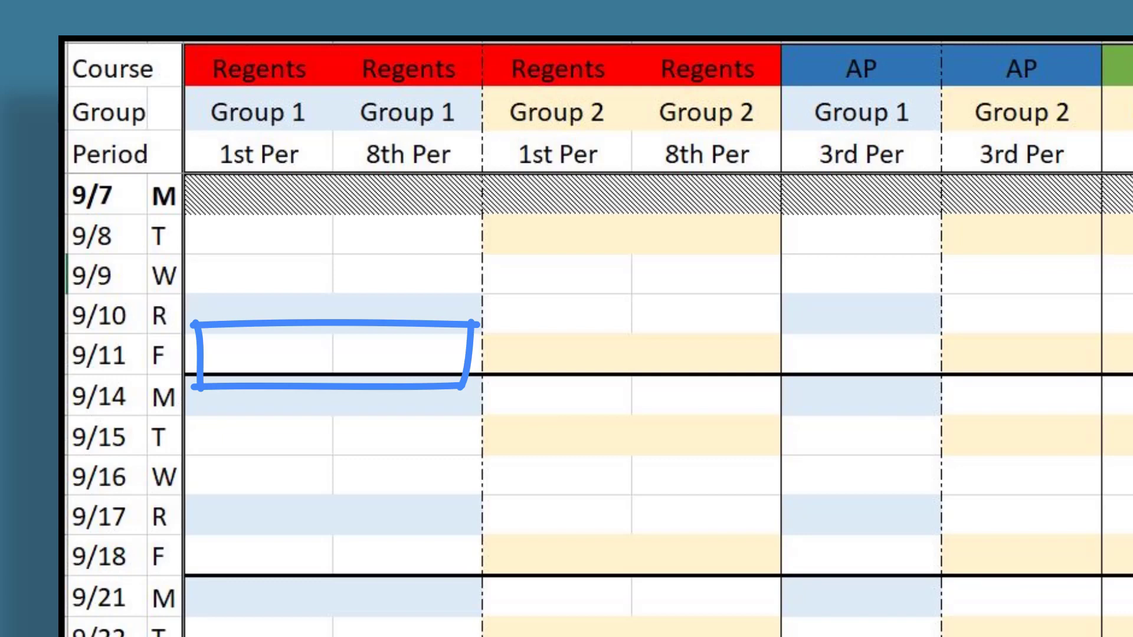
drag(514, 326, 752, 382)
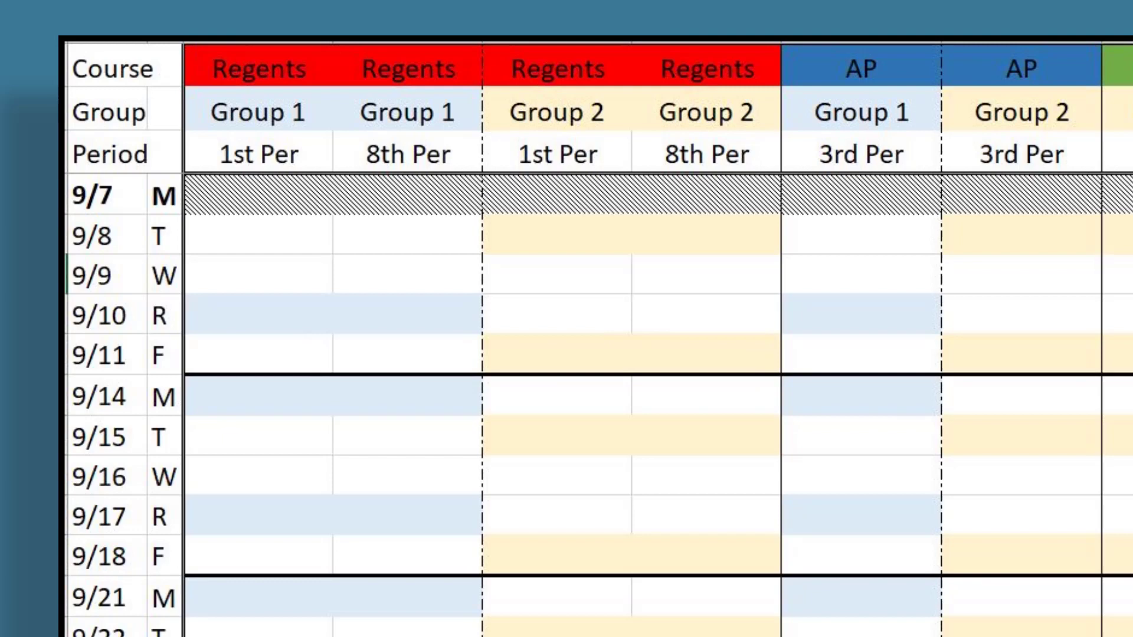
drag(193, 382, 449, 574)
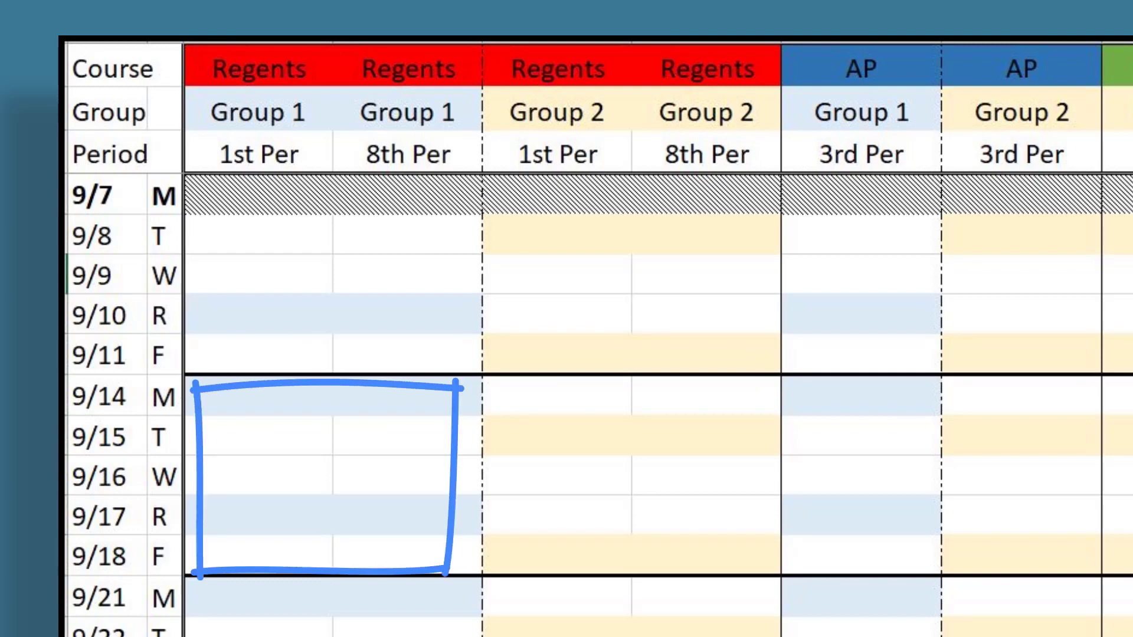
drag(498, 419, 751, 622)
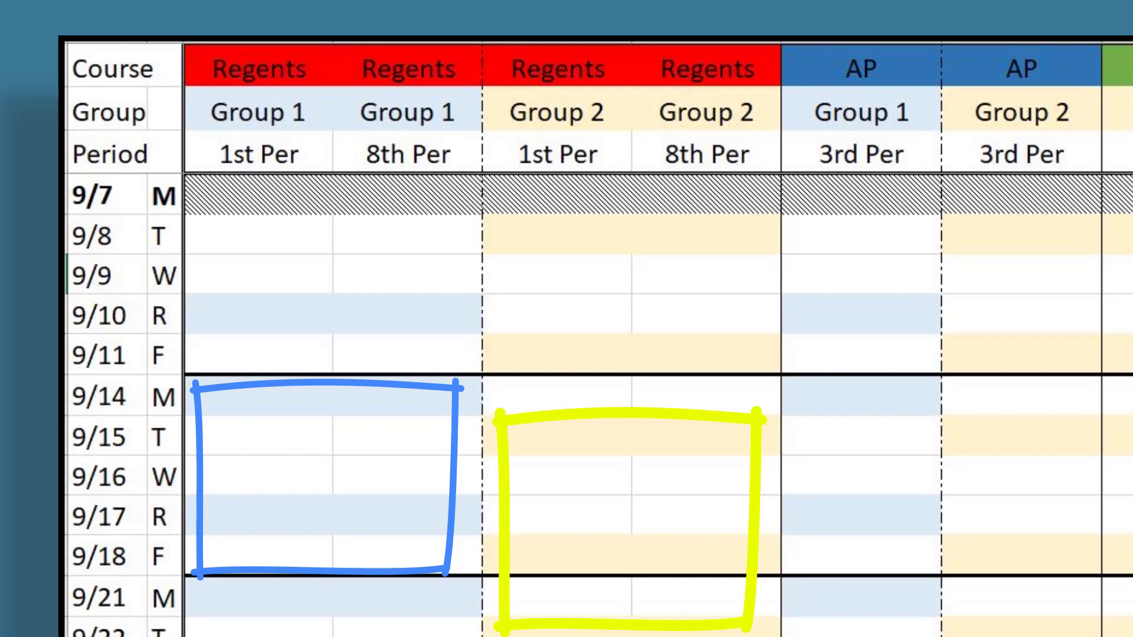
text(Day 3)
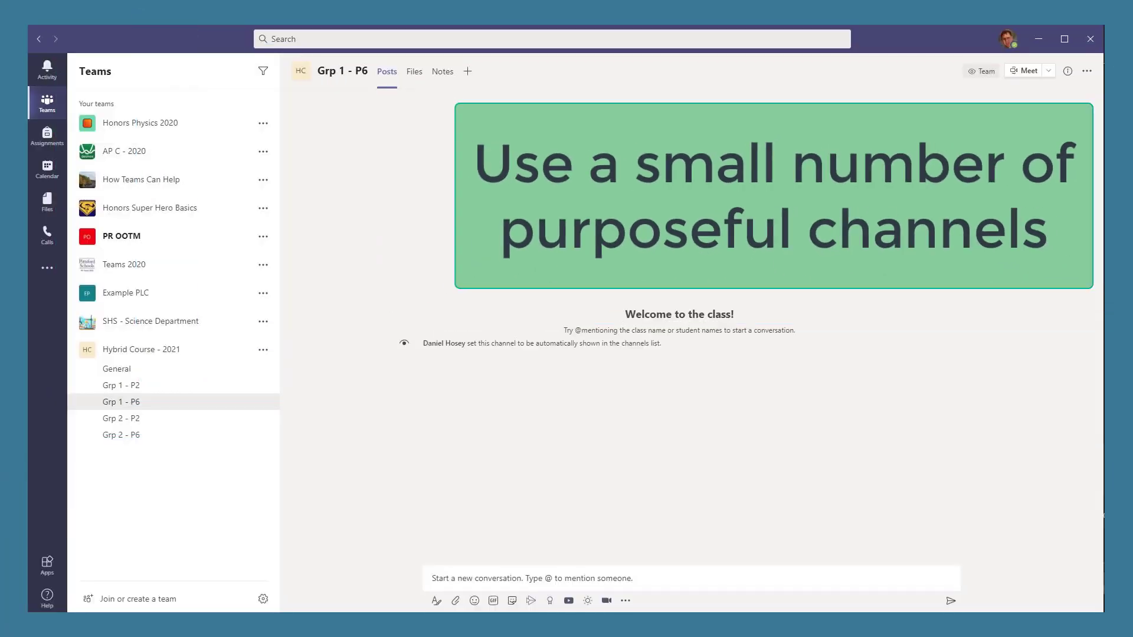
Scroll down through the Grp 1 - P6 channel posts in the hybrid course team
scroll(down, 3)
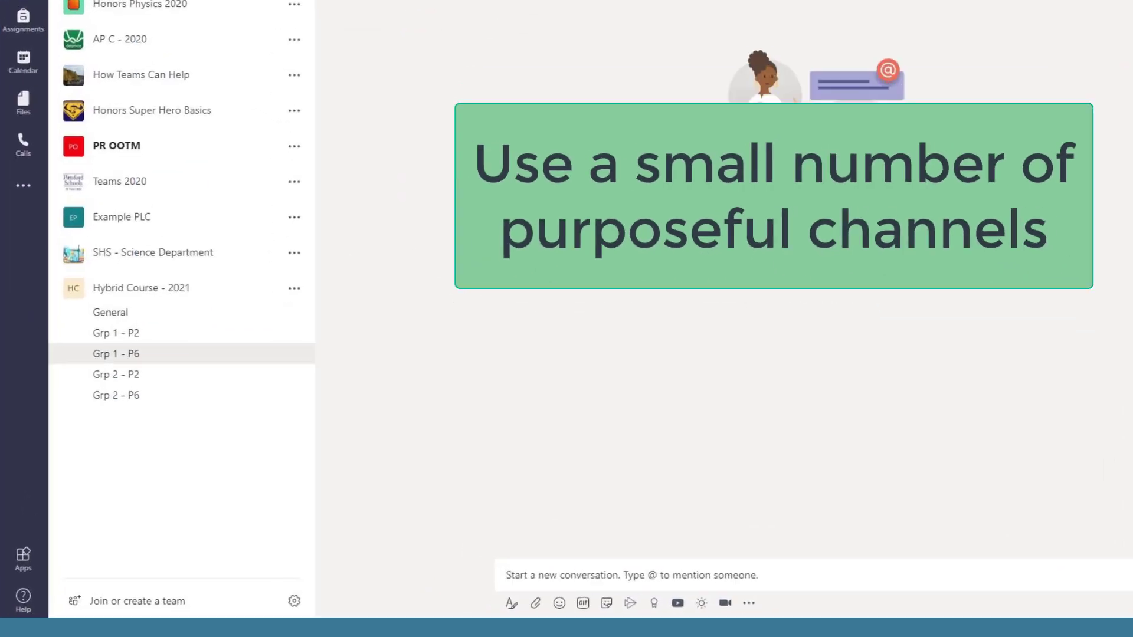